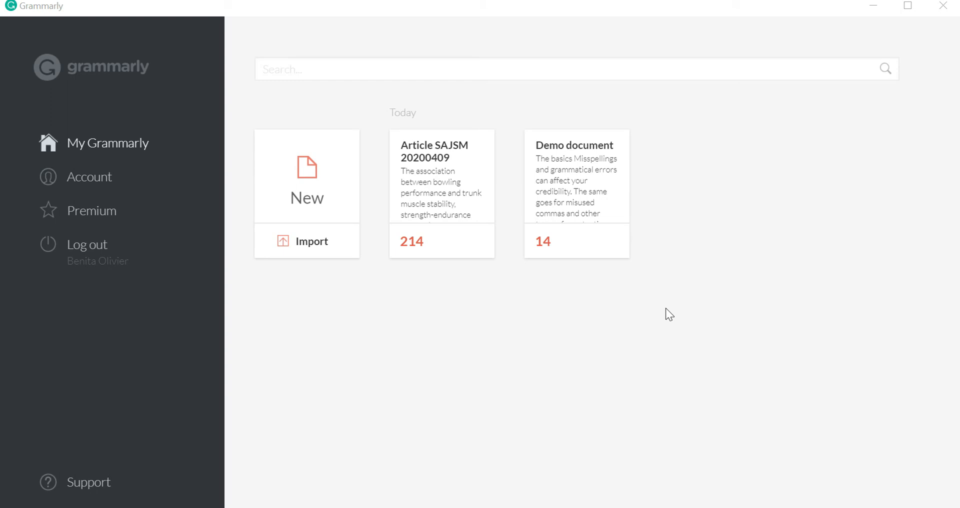
{"action": "mouse_move", "coordinate": [215, 407]}
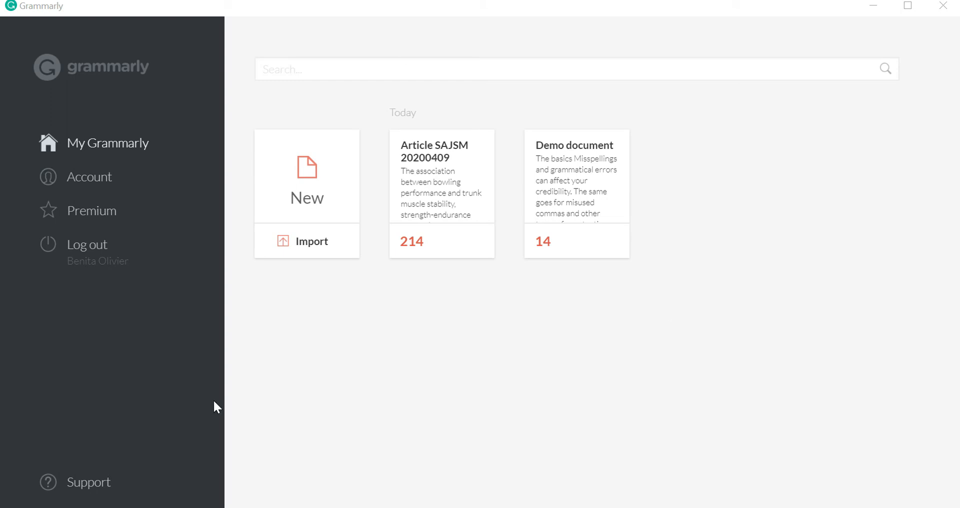
{"action": "mouse_move", "coordinate": [496, 328]}
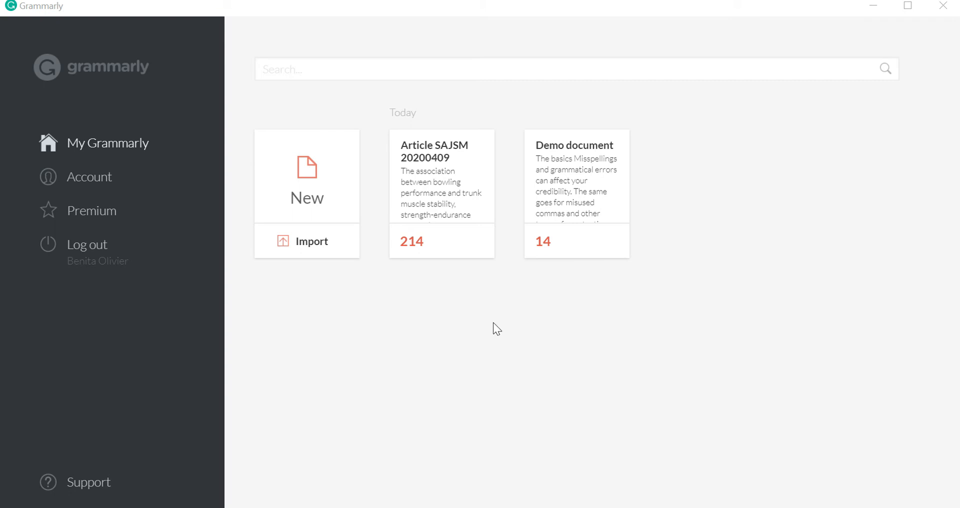
{"action": "mouse_move", "coordinate": [446, 196]}
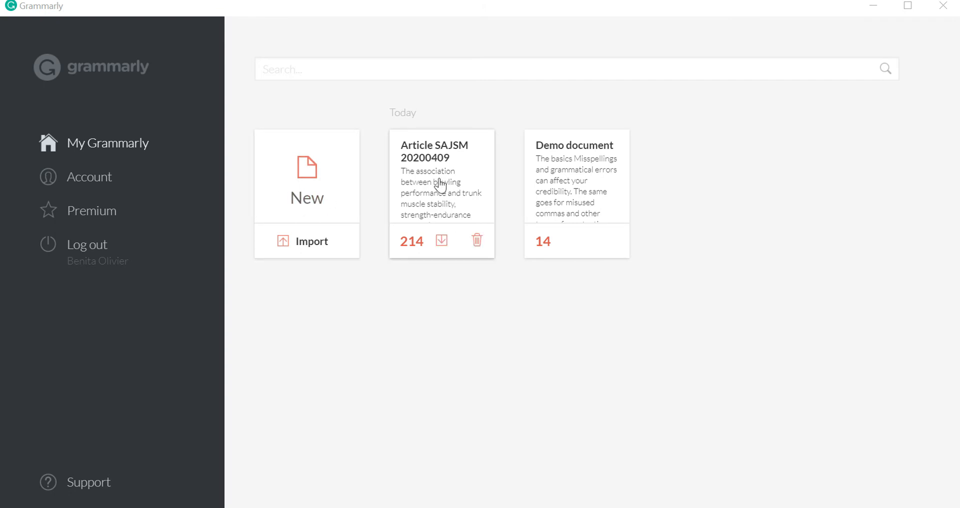
Step: Open the Article SAJSM 20200409 card to bring up its writing goals
{"action": "left_click", "coordinate": [440, 187]}
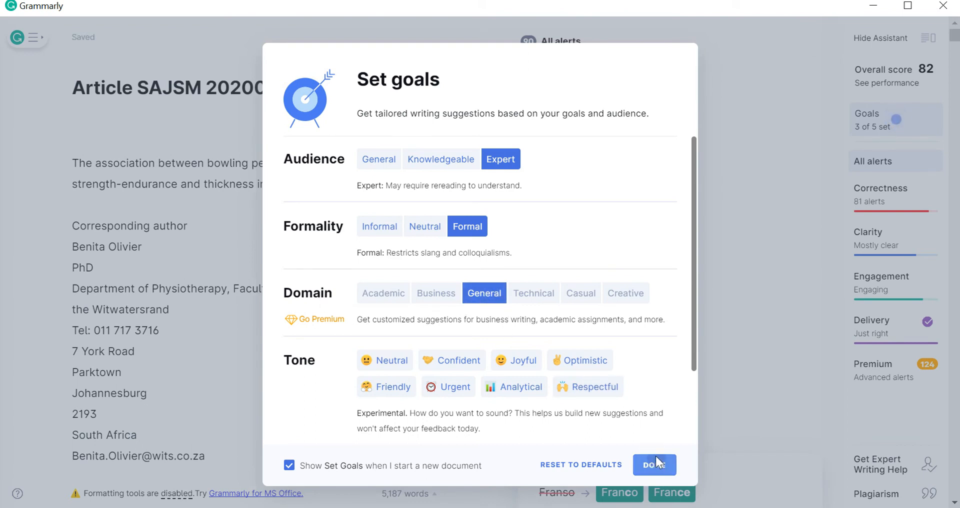
Step: Accept the expert, formal, general goals and scroll through the 90 listed alerts
{"action": "left_click", "coordinate": [654, 465]}
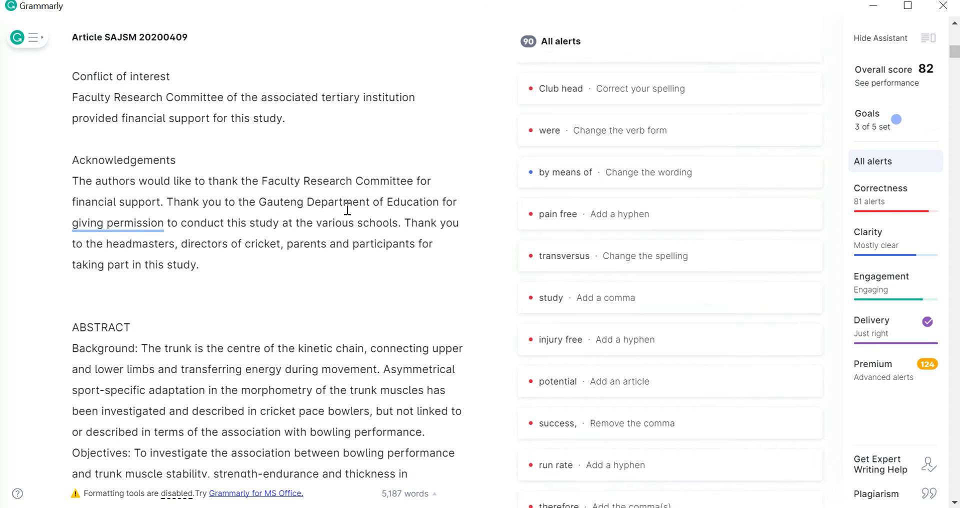
{"action": "scroll", "scroll_direction": "down", "scroll_amount": 3}
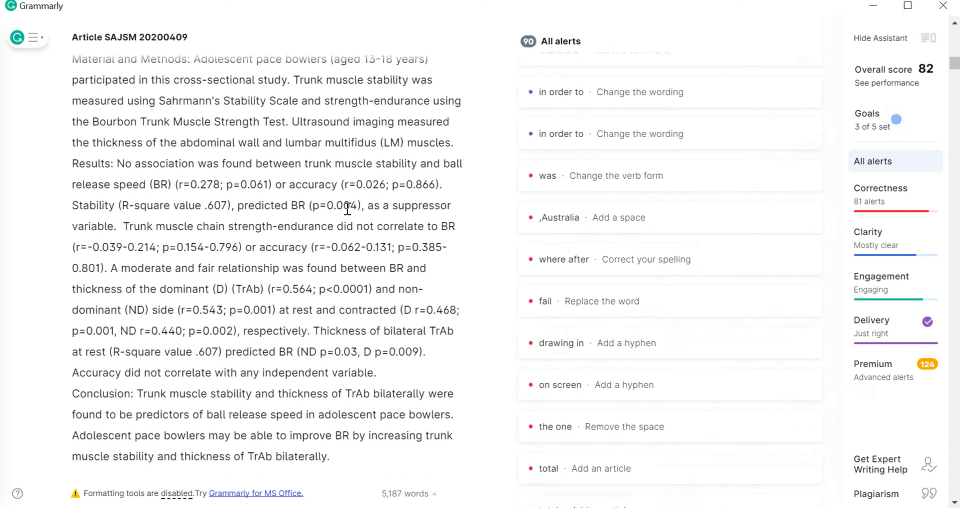
{"action": "scroll", "scroll_direction": "down", "scroll_amount": 3}
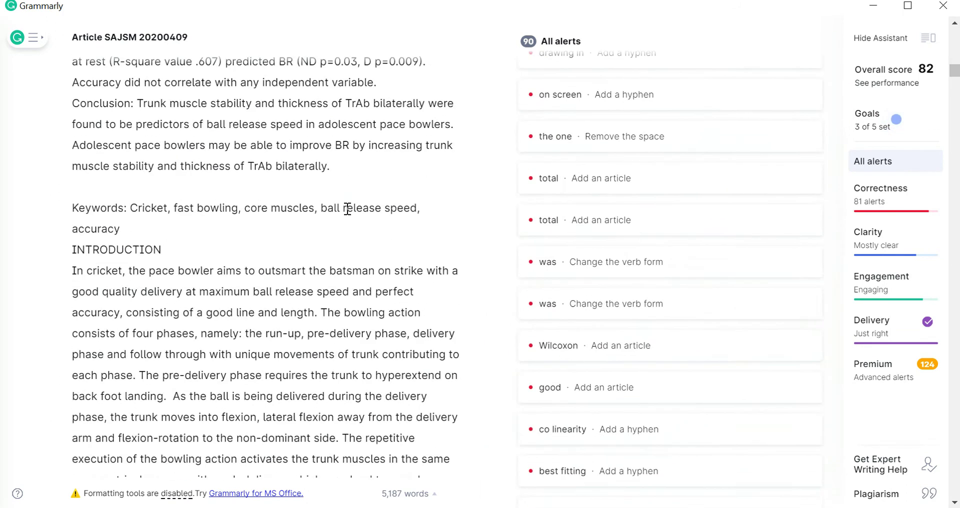
{"action": "scroll", "scroll_direction": "down", "scroll_amount": 3}
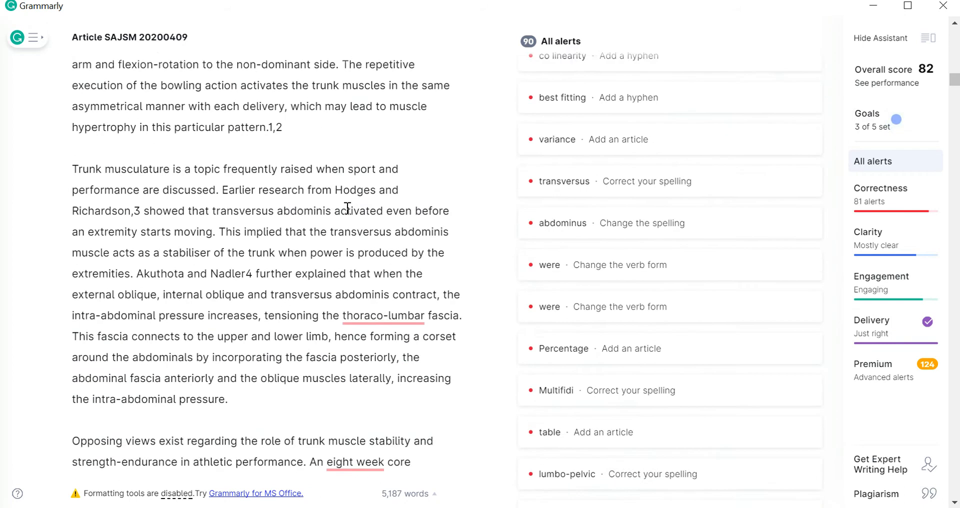
{"action": "scroll", "scroll_direction": "down", "scroll_amount": 3}
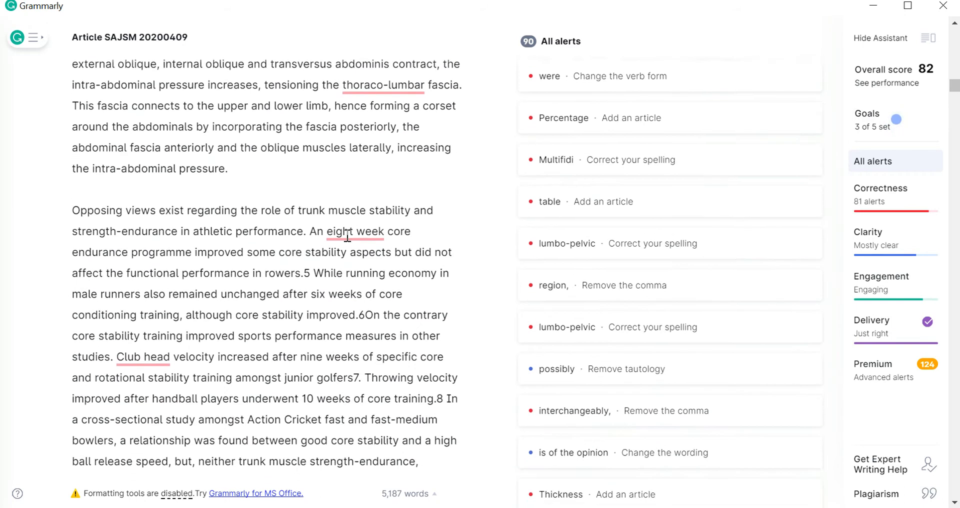
{"action": "scroll", "scroll_direction": "down", "scroll_amount": 3}
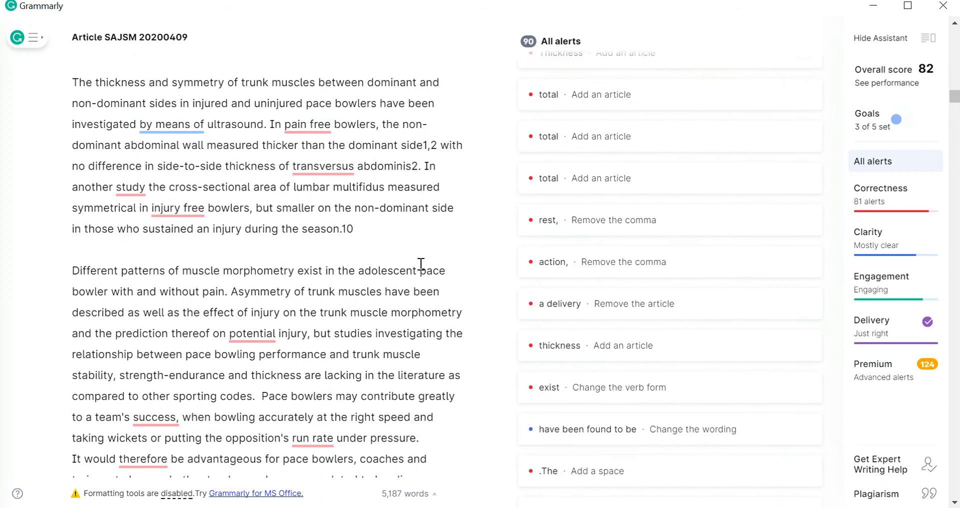
{"action": "mouse_move", "coordinate": [381, 289]}
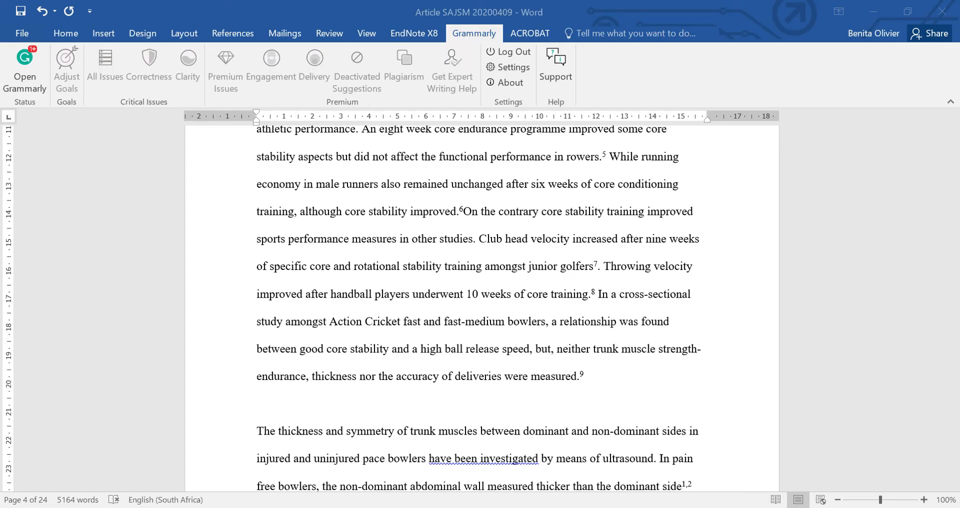
{"action": "mouse_move", "coordinate": [494, 289]}
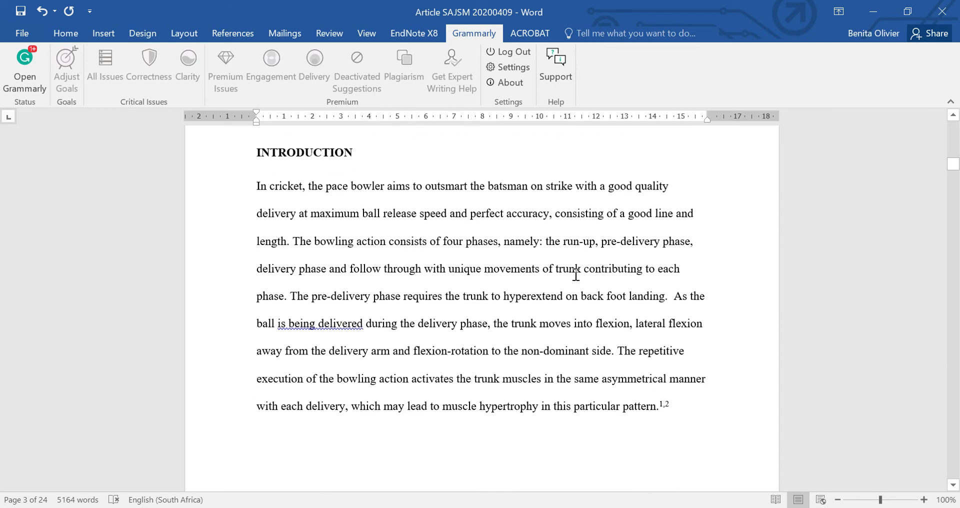
Step: In Word, scroll the article and right-click the underlined phrase "by means of"
{"action": "scroll", "scroll_direction": "down", "scroll_amount": 3}
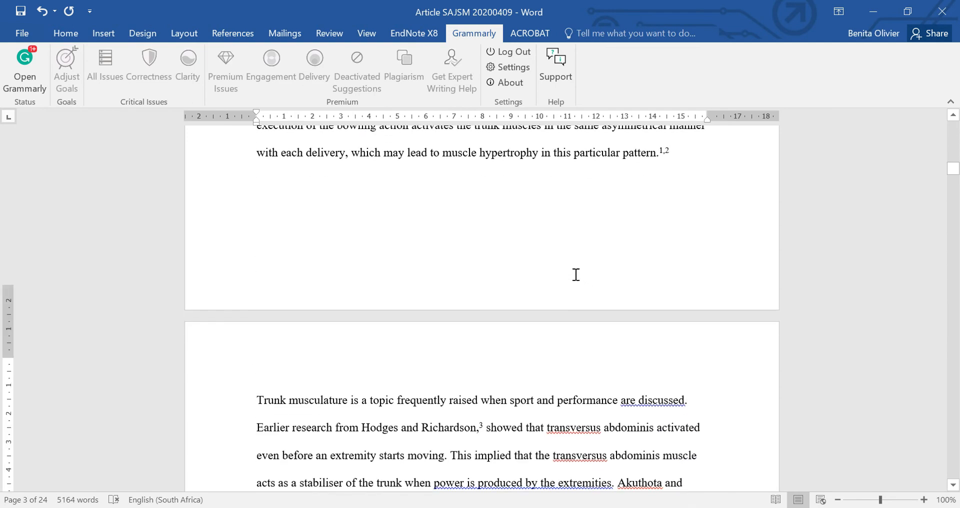
{"action": "scroll", "scroll_direction": "down", "scroll_amount": 3}
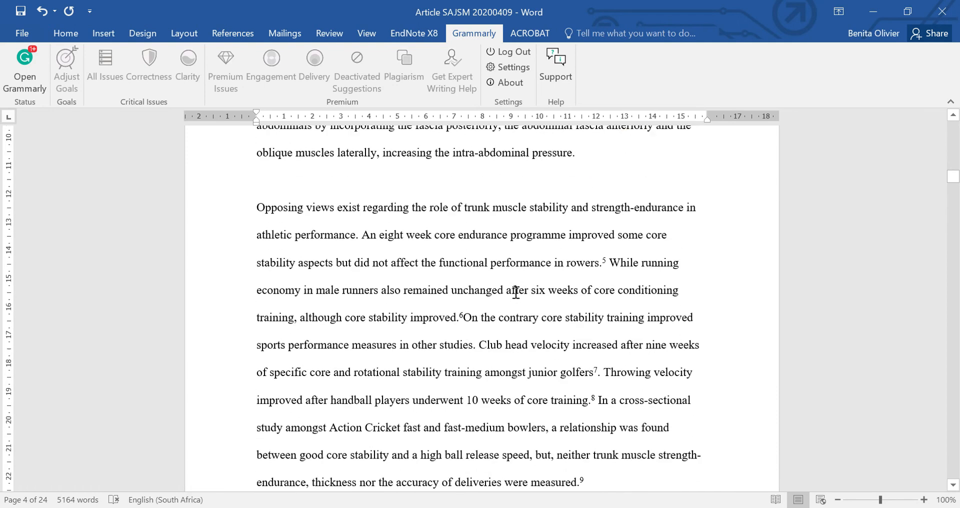
{"action": "scroll", "scroll_direction": "down", "scroll_amount": 3}
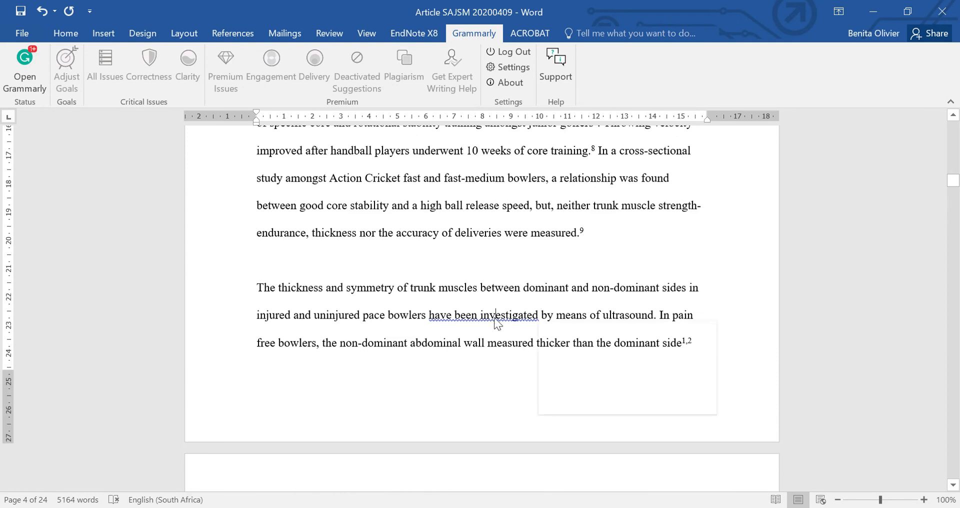
{"action": "right_click", "coordinate": [496, 315]}
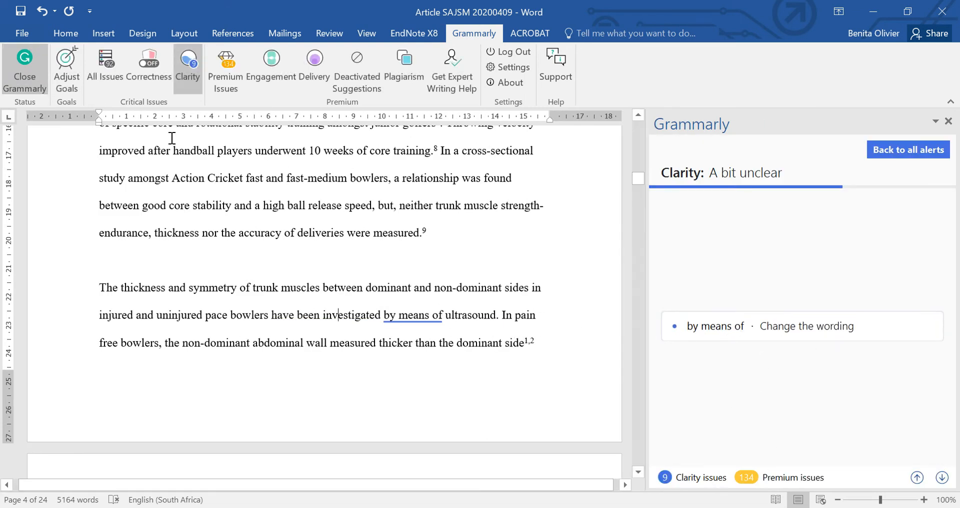
Step: Open the Grammarly sidebar in Word to list all 92 basic issues
{"action": "left_click", "coordinate": [105, 65]}
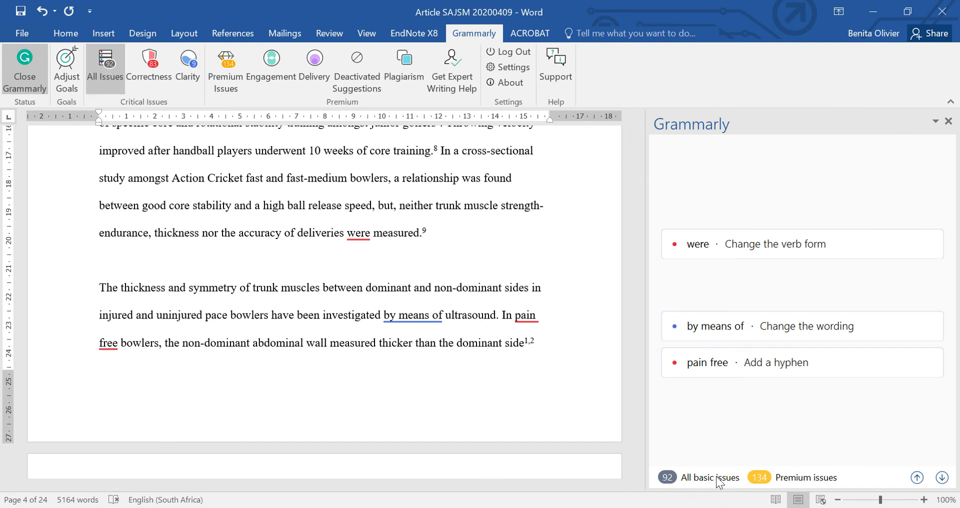
{"action": "mouse_move", "coordinate": [820, 483]}
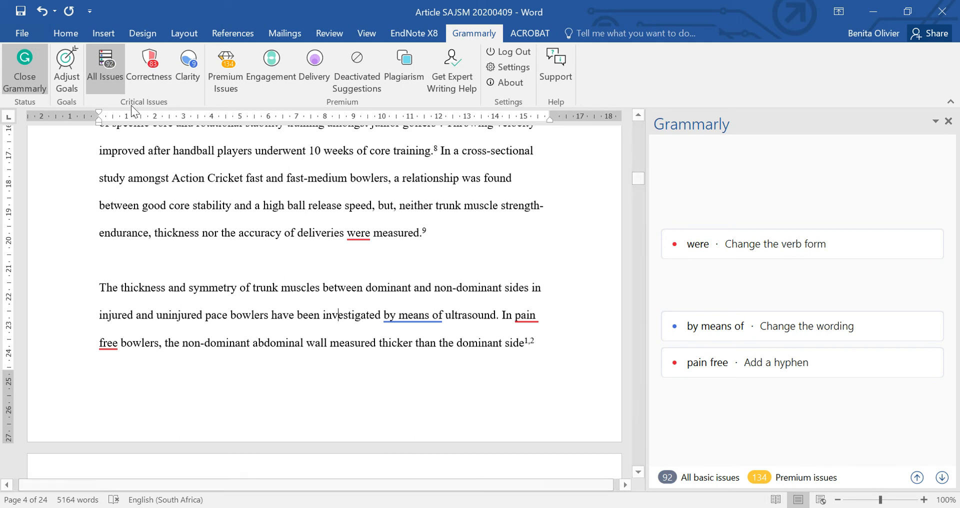
Step: Filter the sidebar to correctness, then clarity alerts, and step to the next clarity alert
{"action": "left_click", "coordinate": [148, 60]}
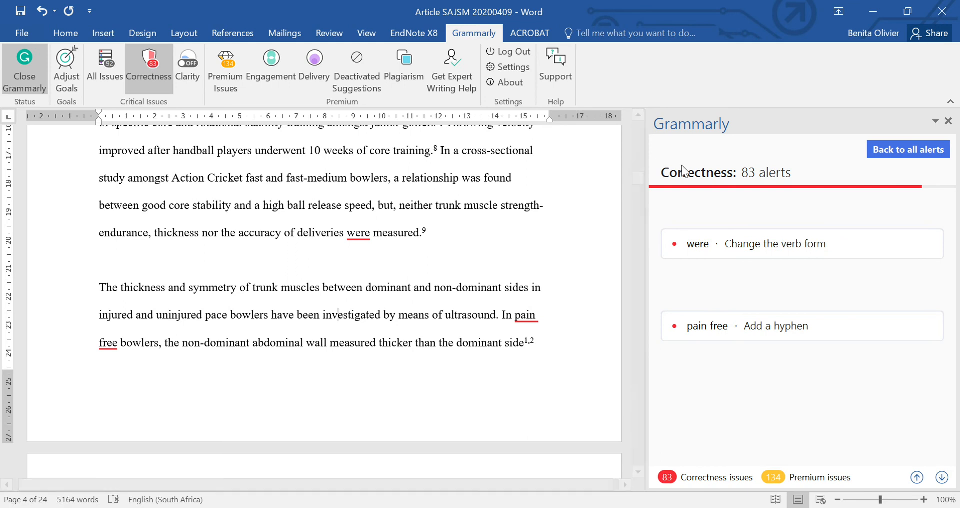
{"action": "left_click", "coordinate": [188, 60]}
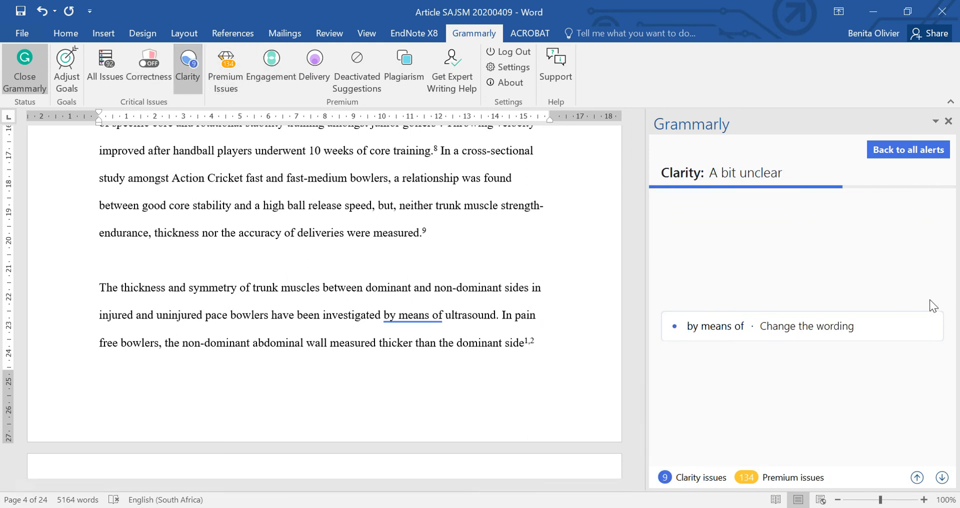
{"action": "scroll", "scroll_direction": "down", "scroll_amount": 3}
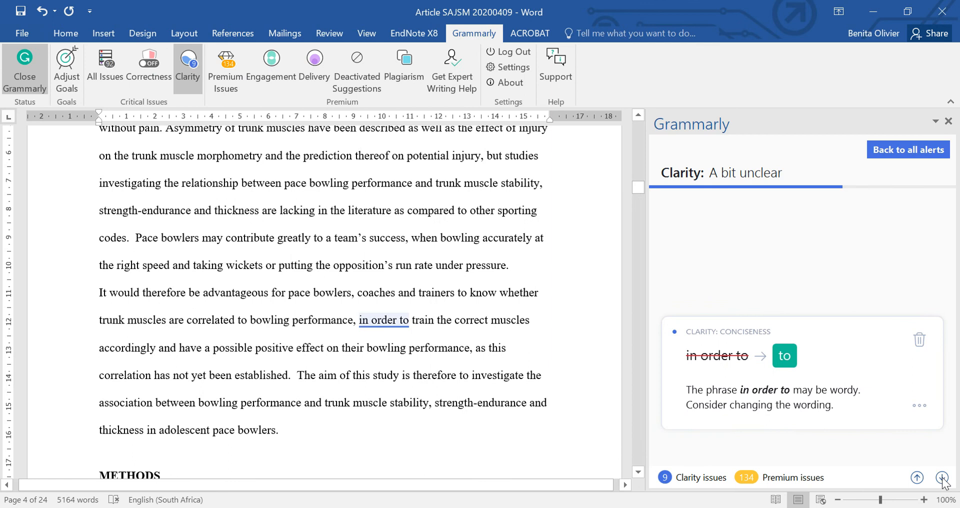
{"action": "left_click", "coordinate": [926, 490]}
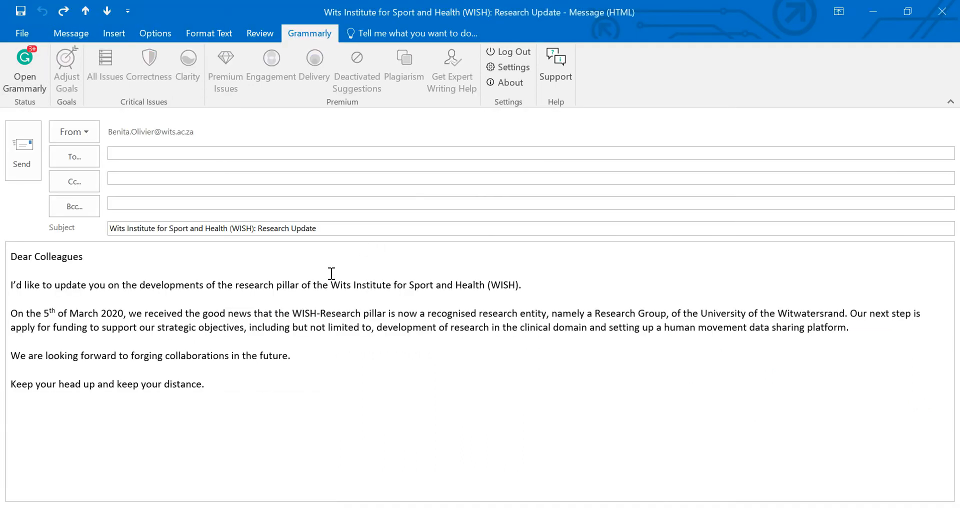
{"action": "mouse_move", "coordinate": [417, 315]}
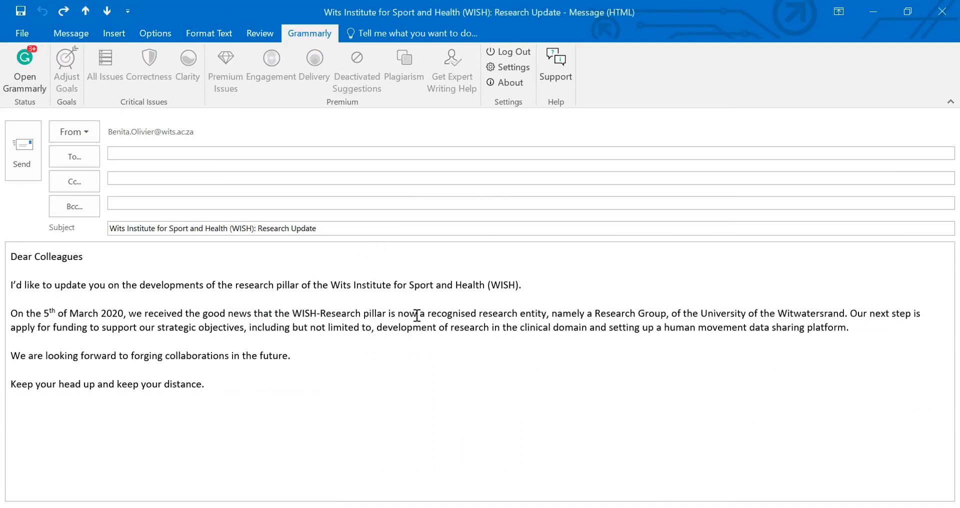
{"action": "mouse_move", "coordinate": [229, 390]}
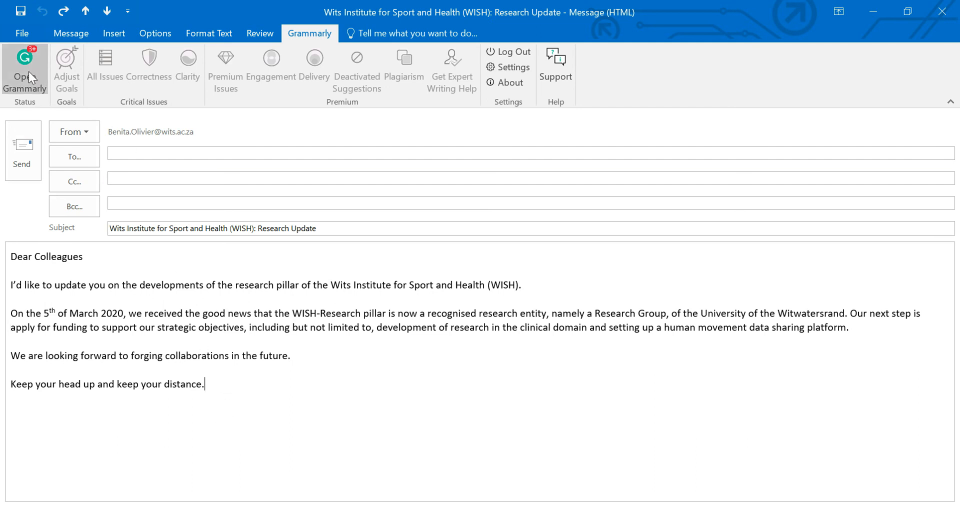
Step: Open Grammarly on the Outlook email draft "WISH: Research Update" to check it
{"action": "left_click", "coordinate": [24, 65]}
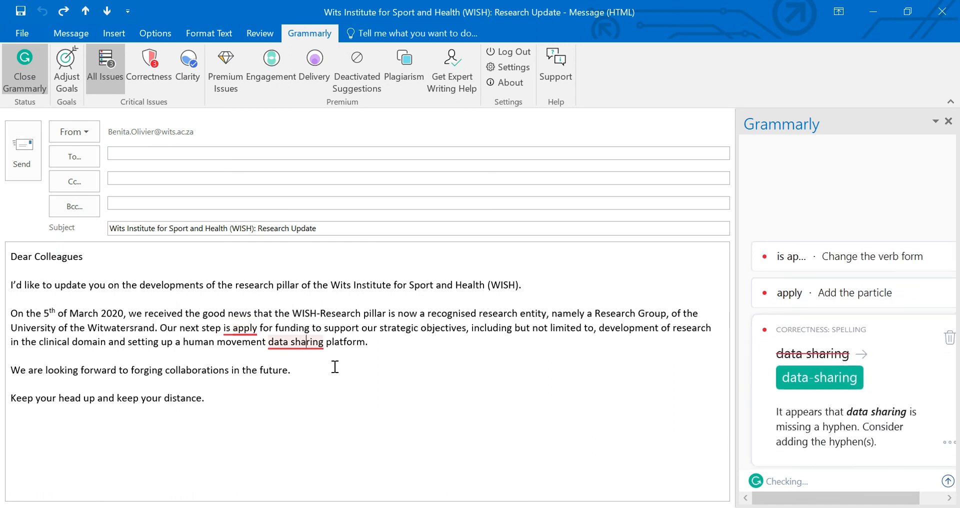
{"action": "mouse_move", "coordinate": [547, 373]}
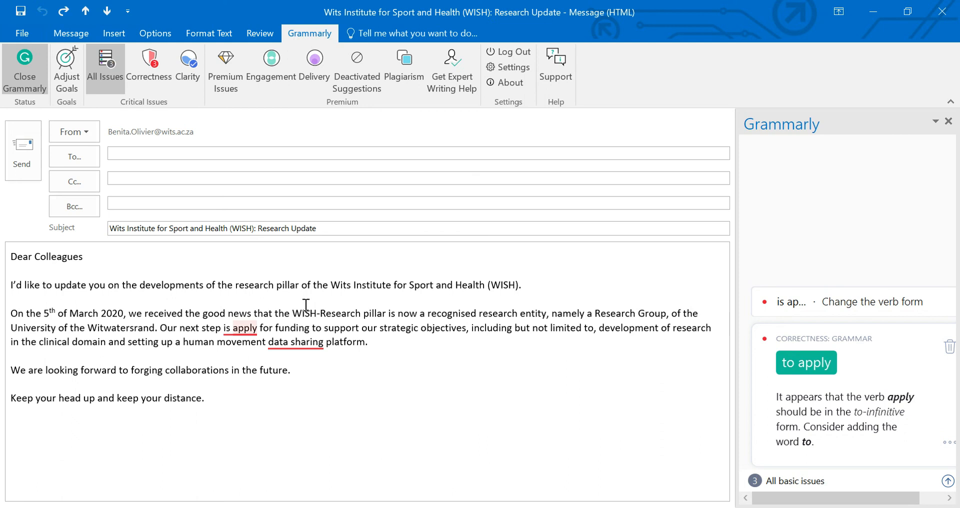
{"action": "mouse_move", "coordinate": [313, 312]}
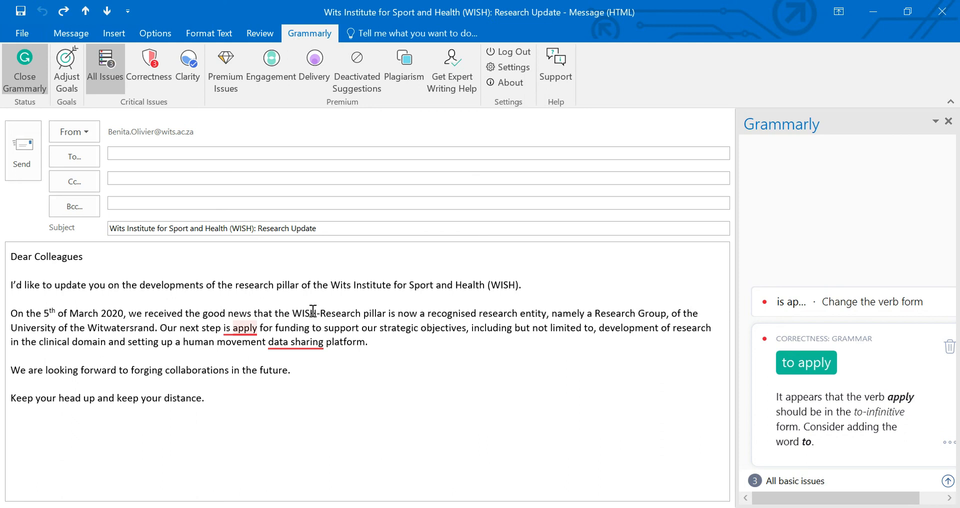